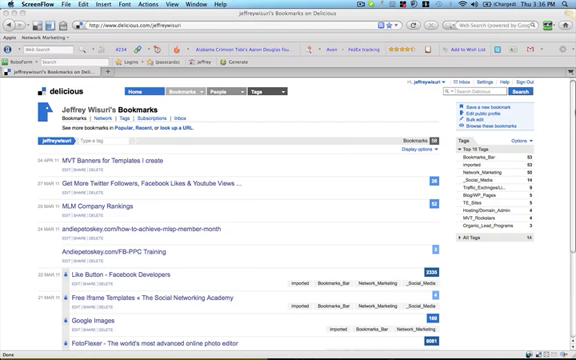
mouse_move(566, 114)
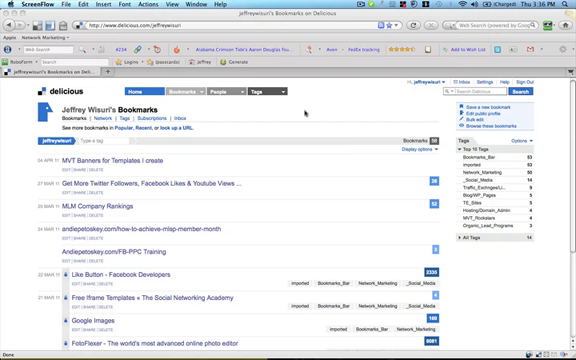
mouse_move(305, 110)
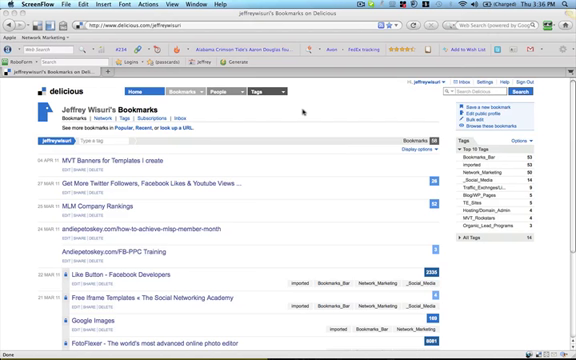
mouse_move(300, 110)
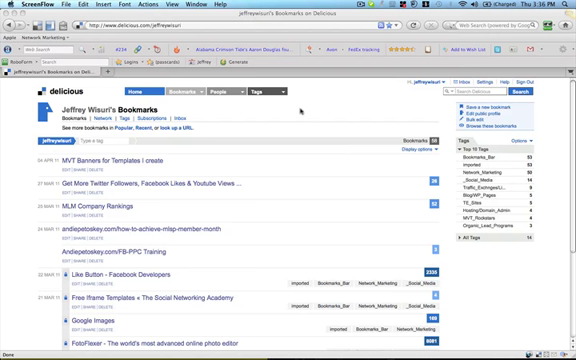
mouse_move(302, 108)
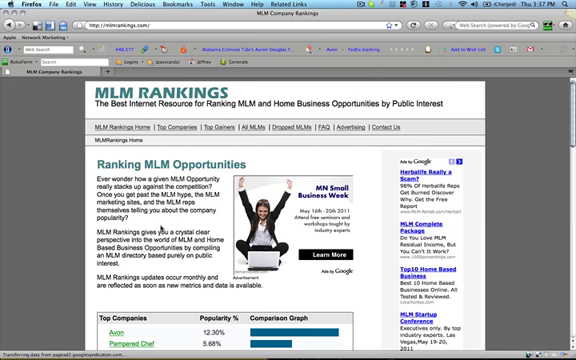
Scroll the MLM Rankings page through Top Gainers, Top Performers and Company Profiles.
scroll(down, 3)
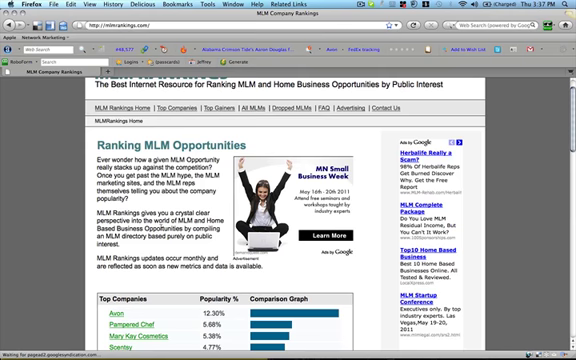
scroll(down, 3)
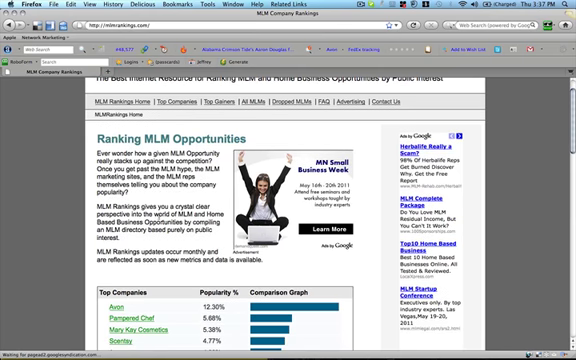
scroll(down, 3)
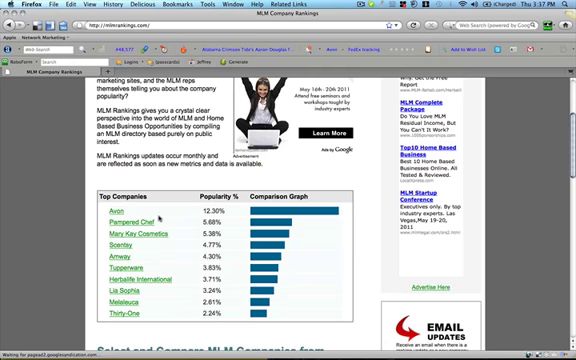
scroll(down, 3)
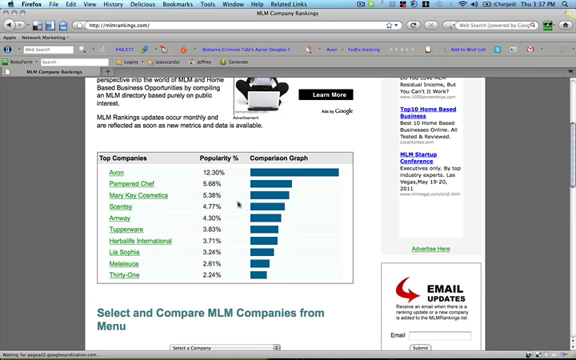
scroll(down, 3)
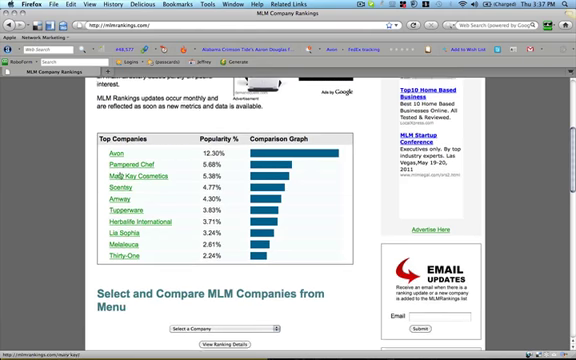
scroll(down, 3)
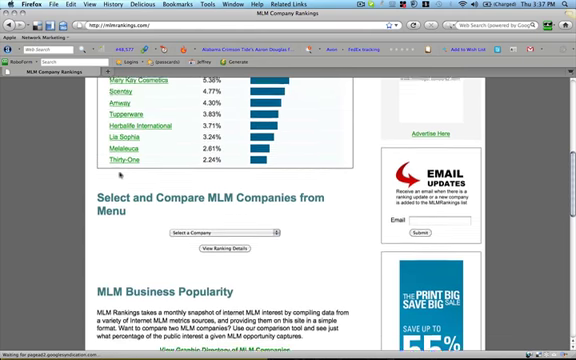
scroll(down, 3)
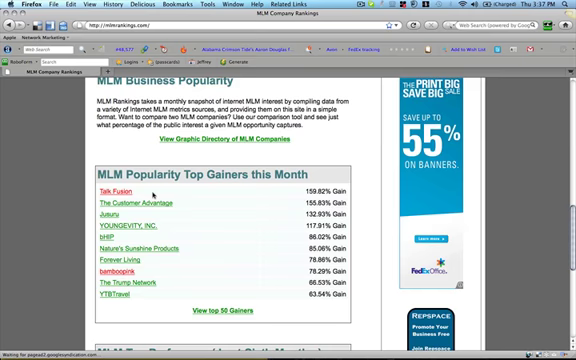
scroll(down, 3)
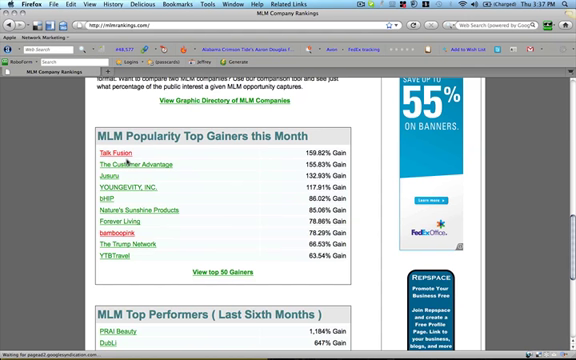
mouse_move(125, 161)
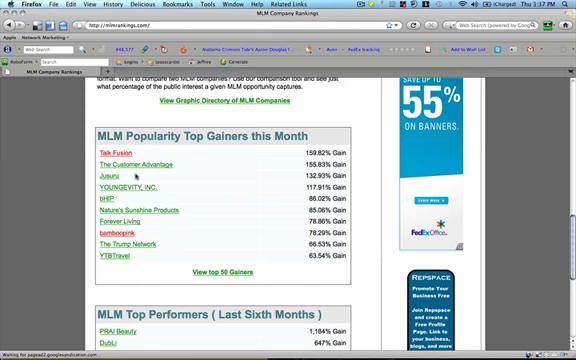
scroll(down, 3)
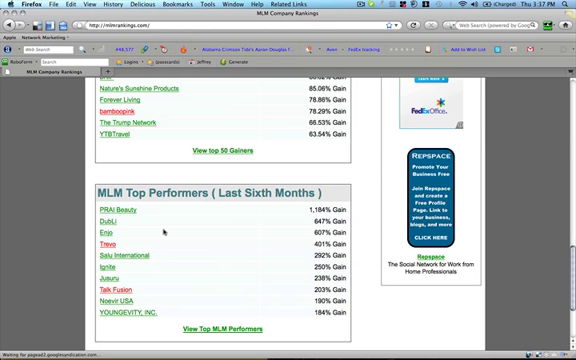
scroll(down, 3)
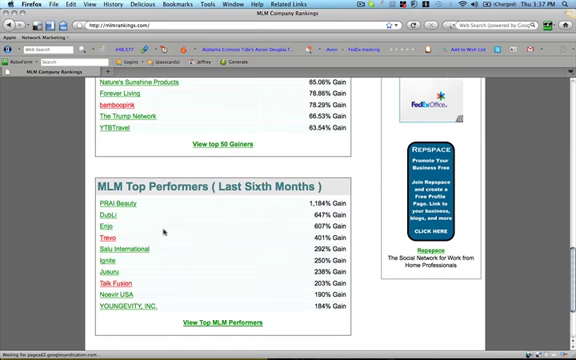
scroll(down, 3)
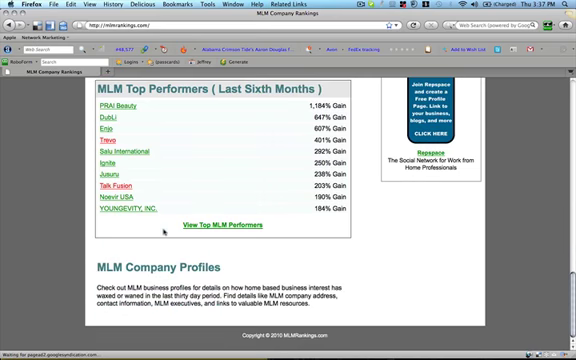
scroll(up, 3)
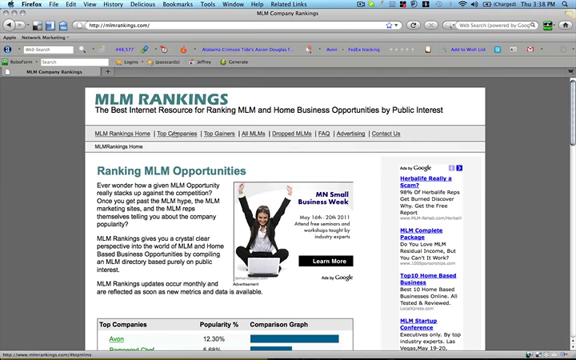
Scroll through the All MLMs directory of company popularity percentages and bars.
scroll(down, 3)
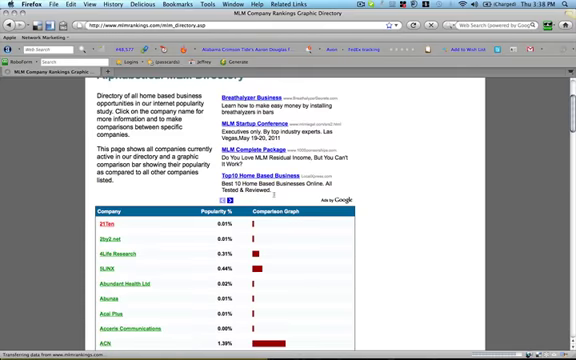
scroll(down, 3)
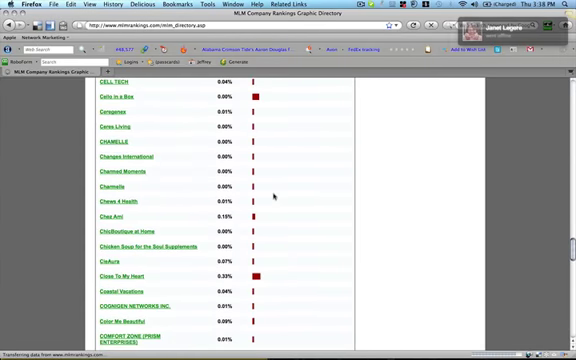
scroll(down, 3)
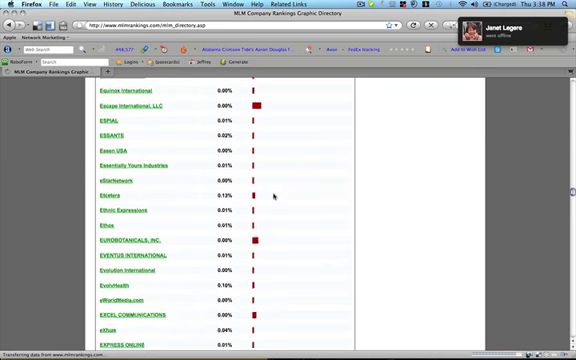
scroll(down, 3)
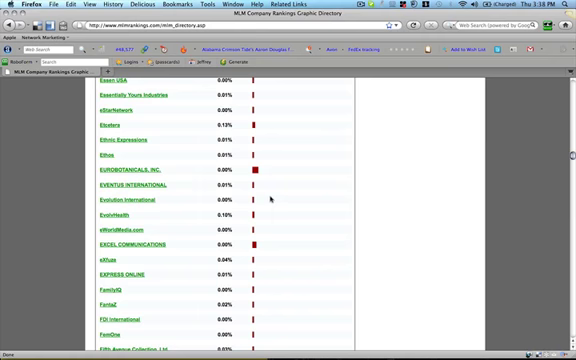
scroll(down, 3)
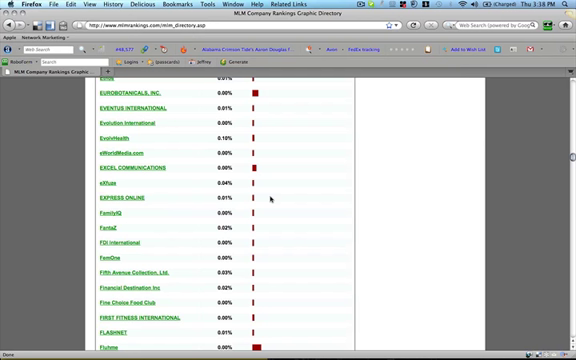
scroll(down, 3)
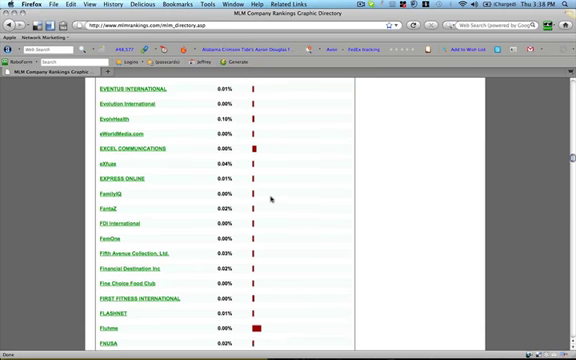
scroll(down, 3)
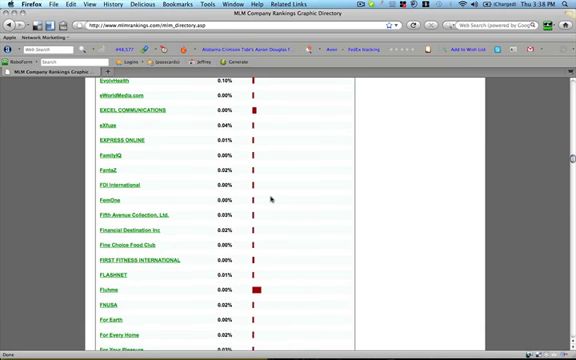
scroll(down, 3)
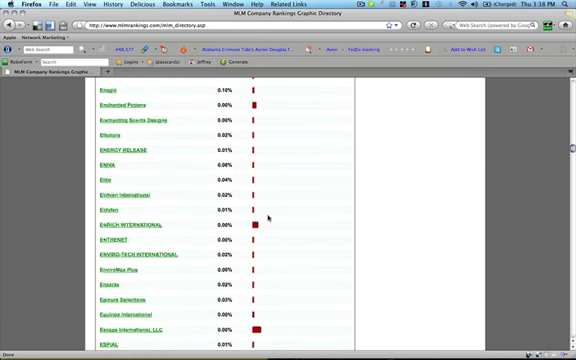
scroll(up, 3)
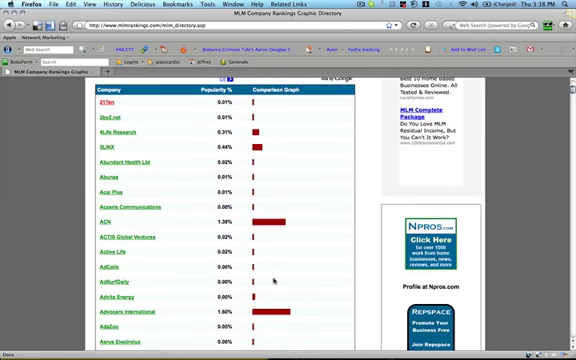
scroll(down, 3)
text(acn mlm)
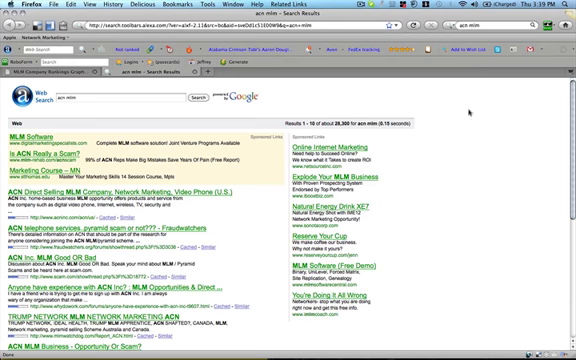
Scroll down the 'acn mlm' search results page.
scroll(down, 3)
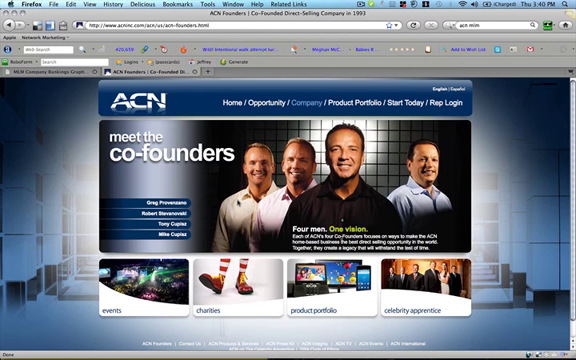
mouse_move(236, 198)
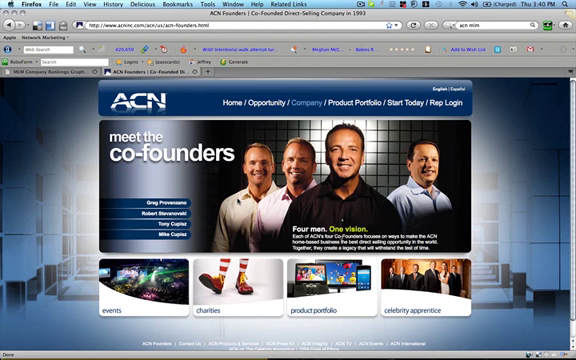
mouse_move(238, 198)
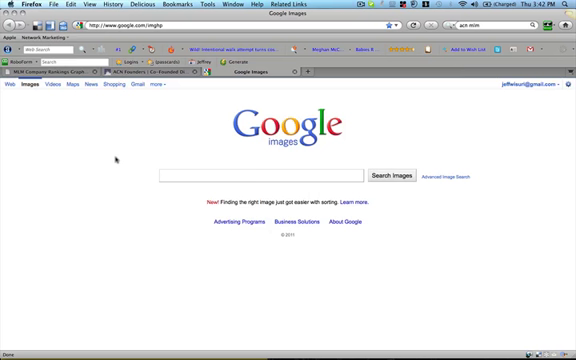
Search Google Images for 'acn mlm'.
text(acn mlm)
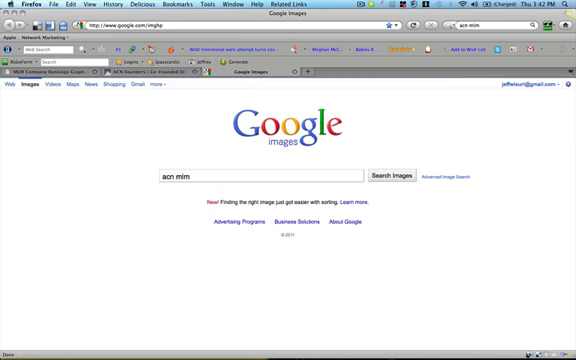
click(391, 176)
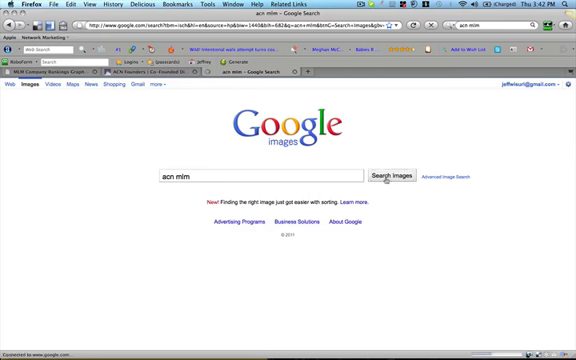
click(392, 175)
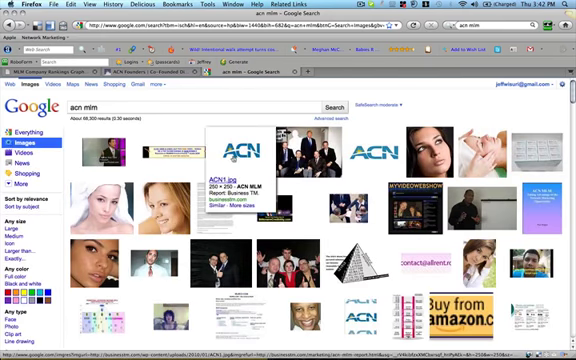